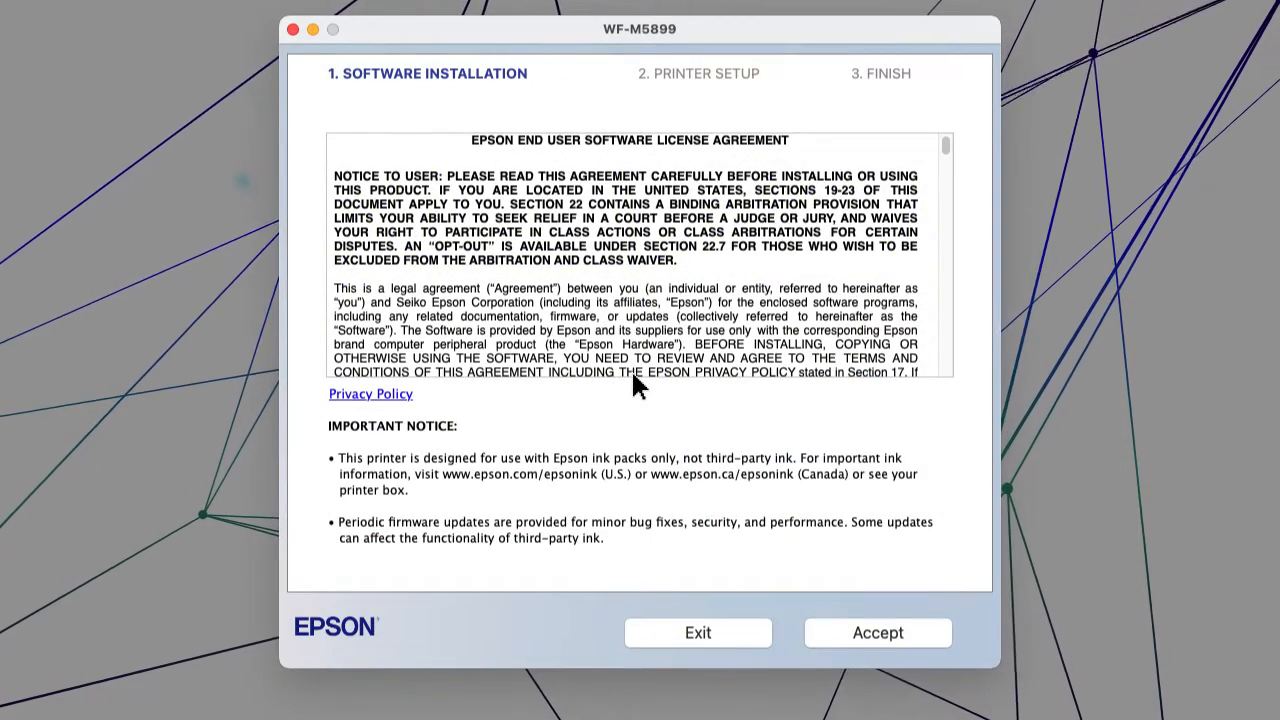
Accept the license and install the default Epson drivers and utilities.
{"action": "left_click", "coordinate": [876, 632]}
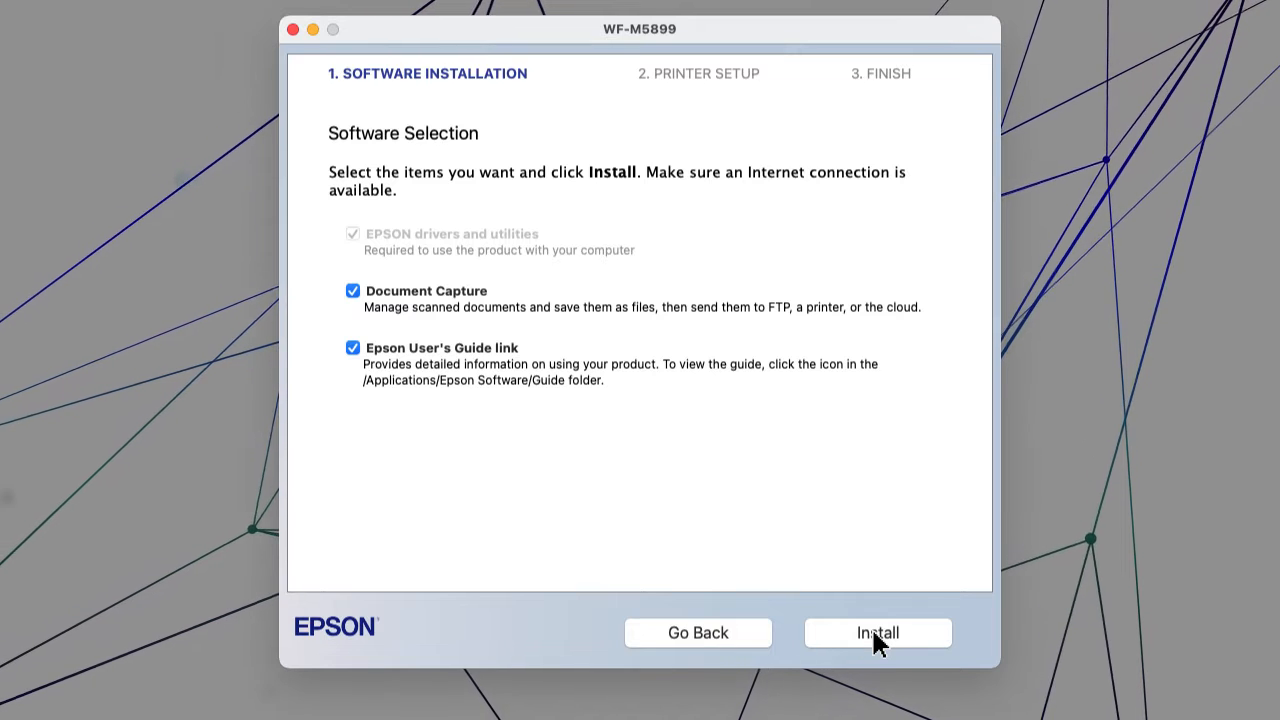
{"action": "left_click", "coordinate": [876, 632]}
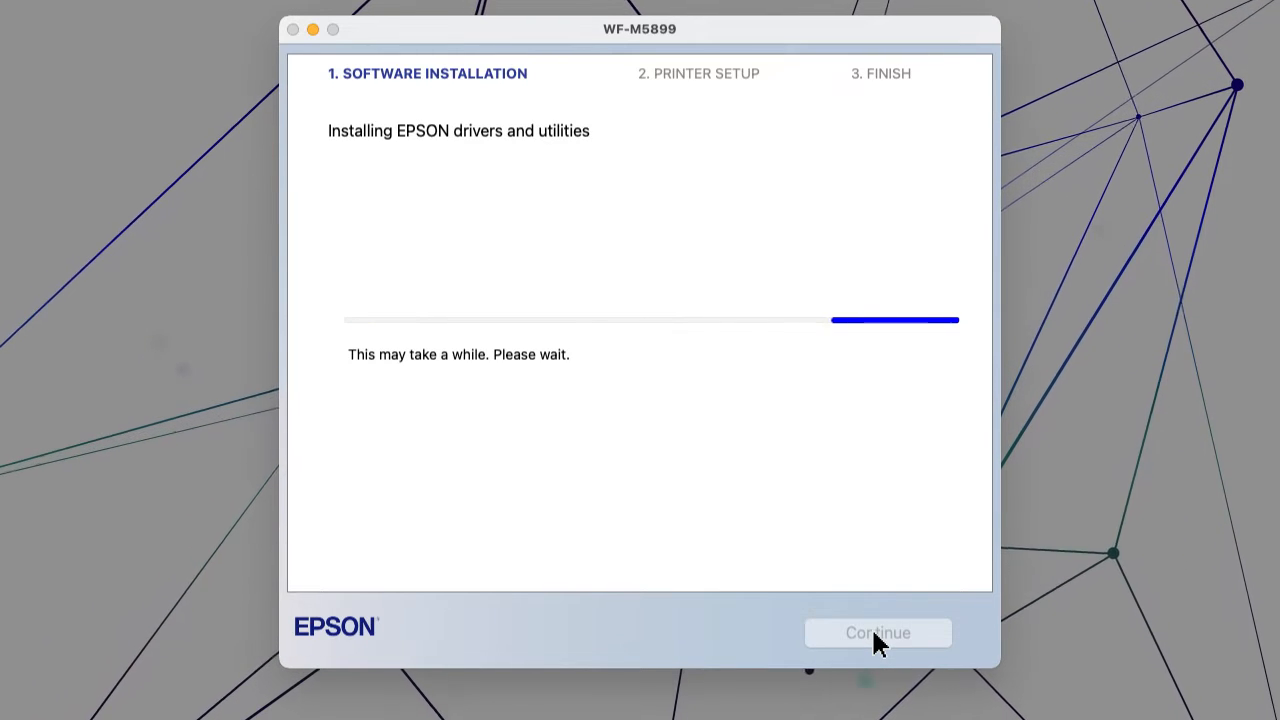
Select the detected EPSON WF-M5899 Series at 192.168.1.189 and request a test page.
{"action": "left_click", "coordinate": [878, 632]}
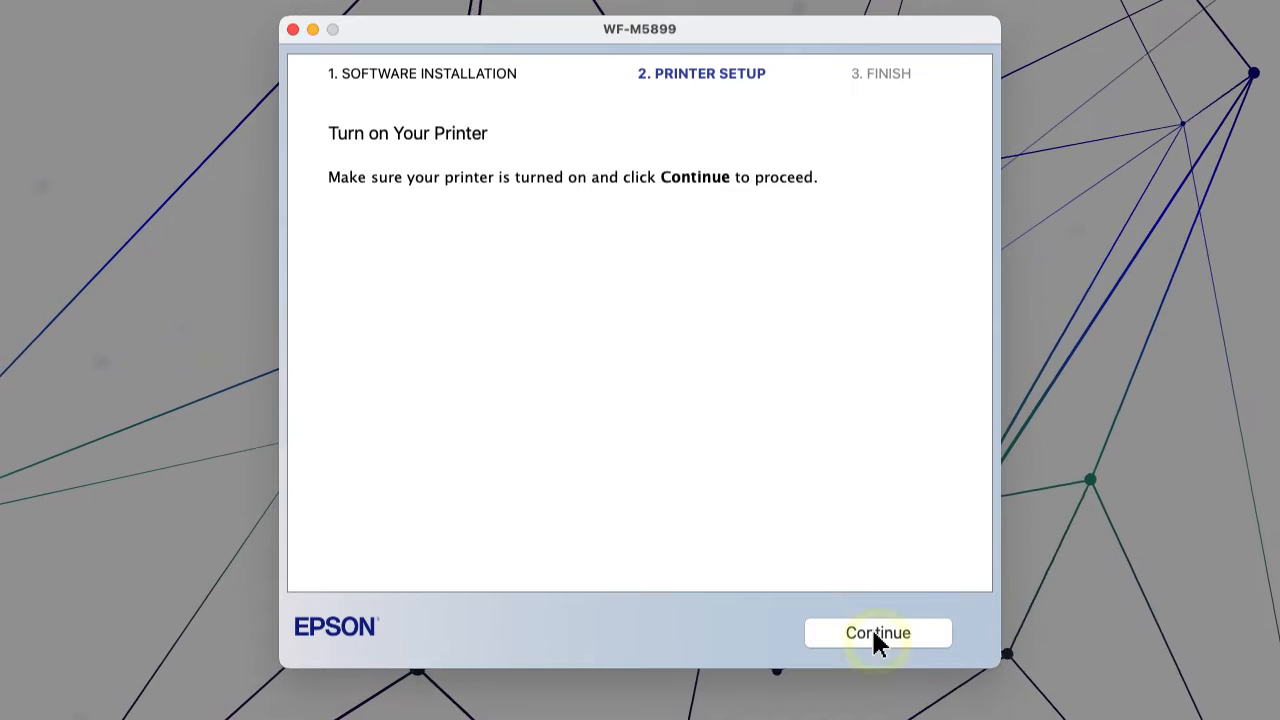
{"action": "left_click", "coordinate": [876, 632]}
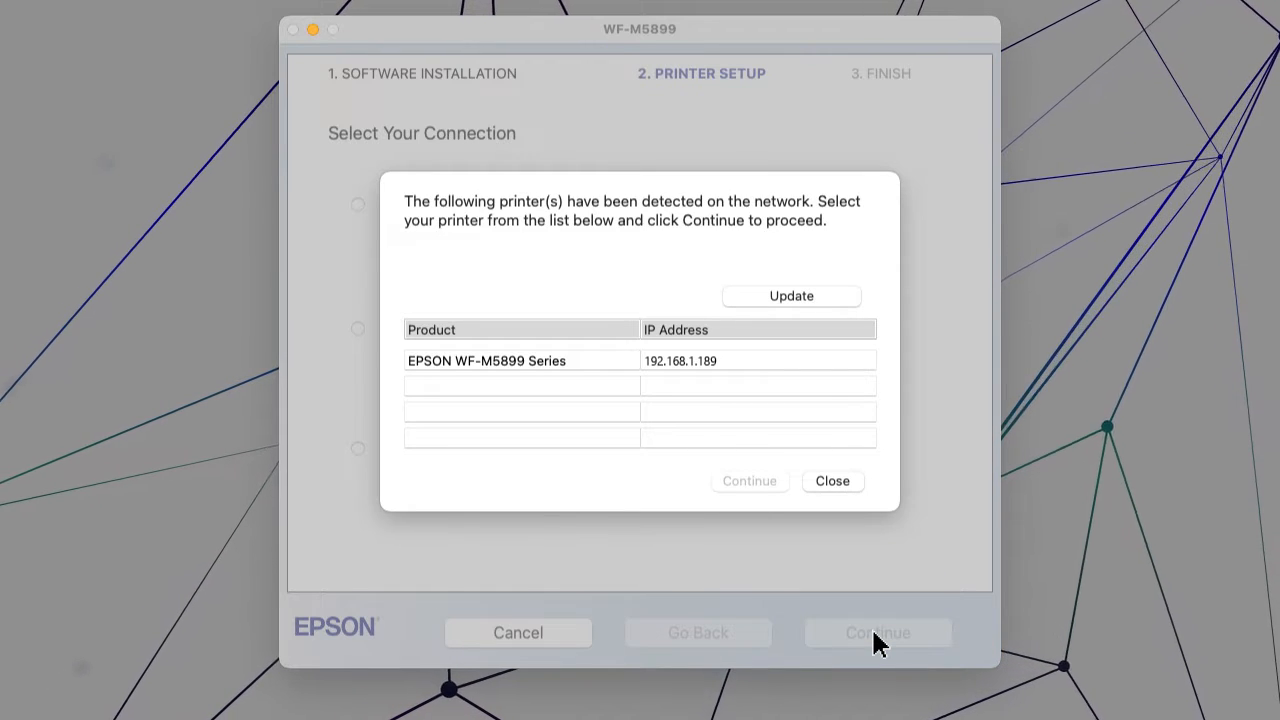
{"action": "left_click", "coordinate": [520, 360]}
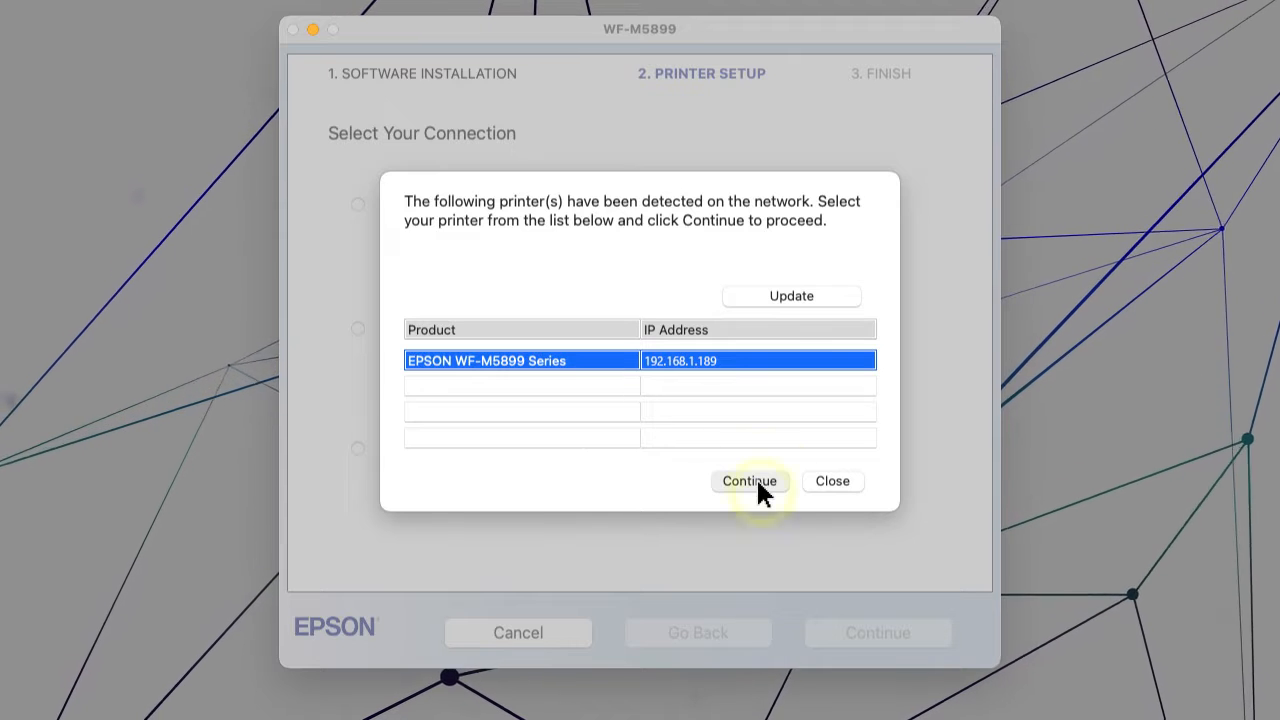
{"action": "left_click", "coordinate": [748, 480]}
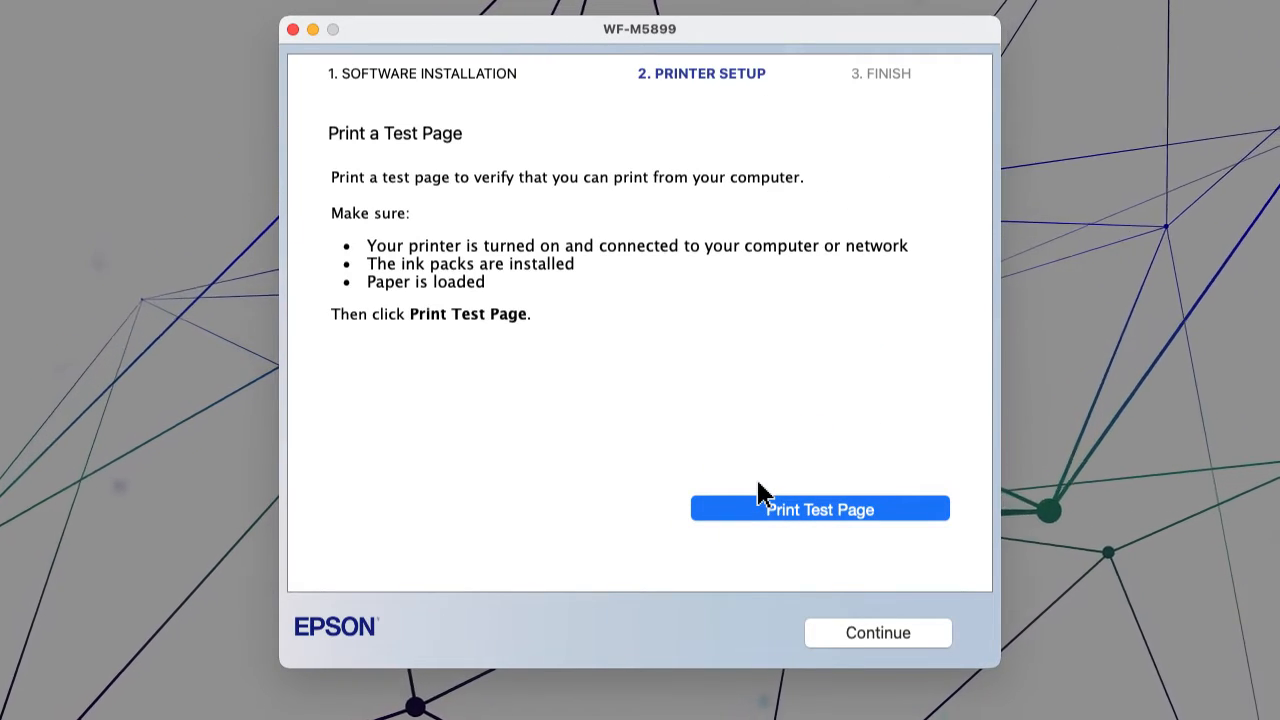
{"action": "left_click", "coordinate": [820, 508]}
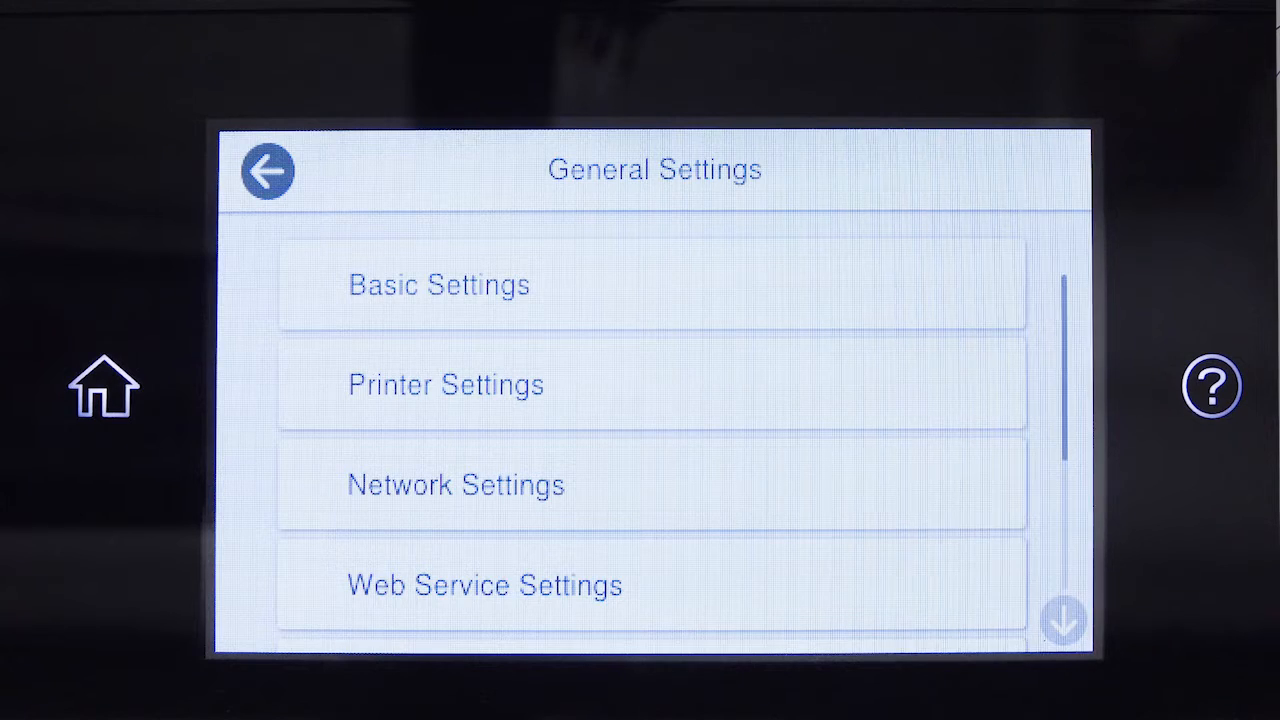
Go from General Settings into Network Settings and its Advanced options on the printer touchscreen.
{"action": "left_click", "coordinate": [456, 484]}
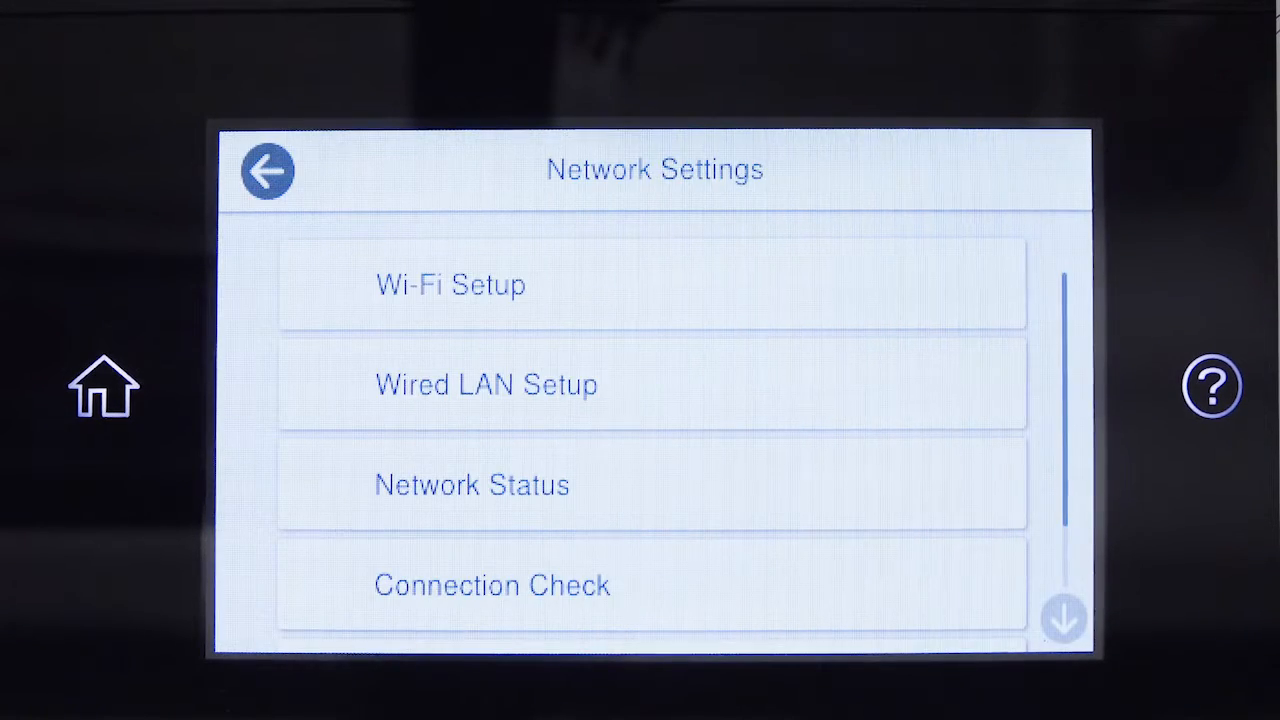
{"action": "scroll", "scroll_direction": "down", "scroll_amount": 3}
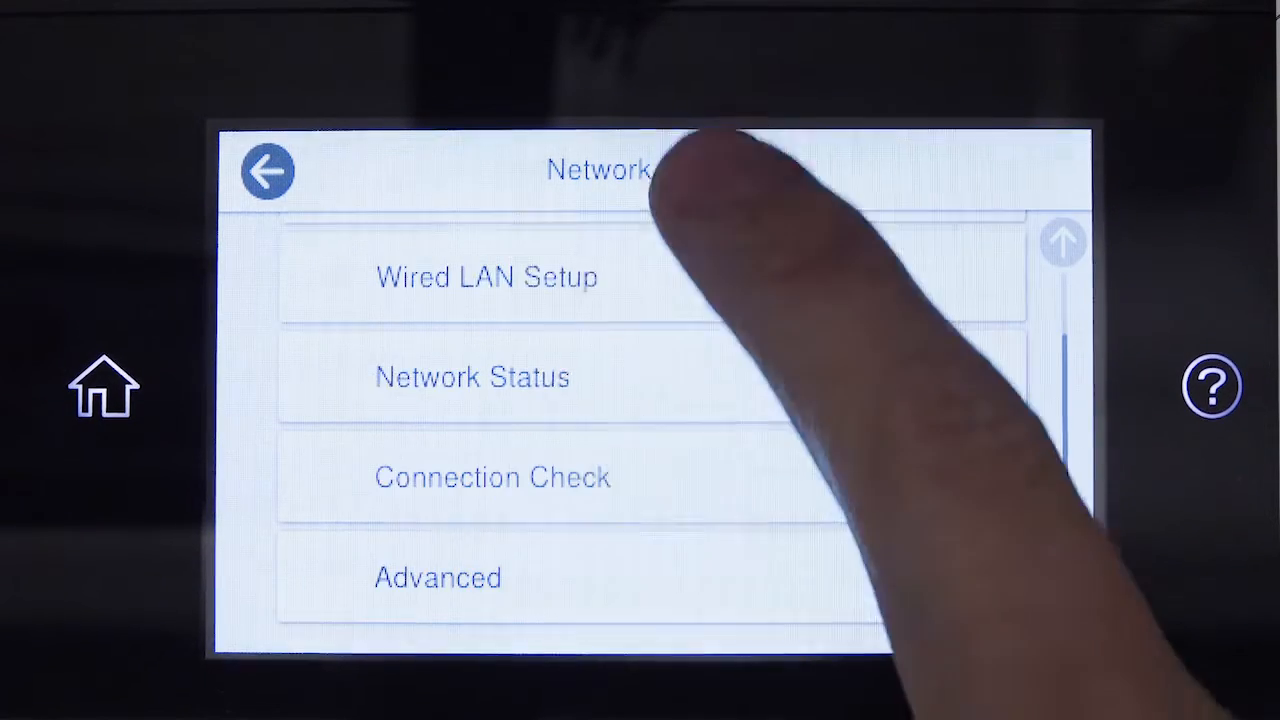
{"action": "left_click", "coordinate": [436, 576]}
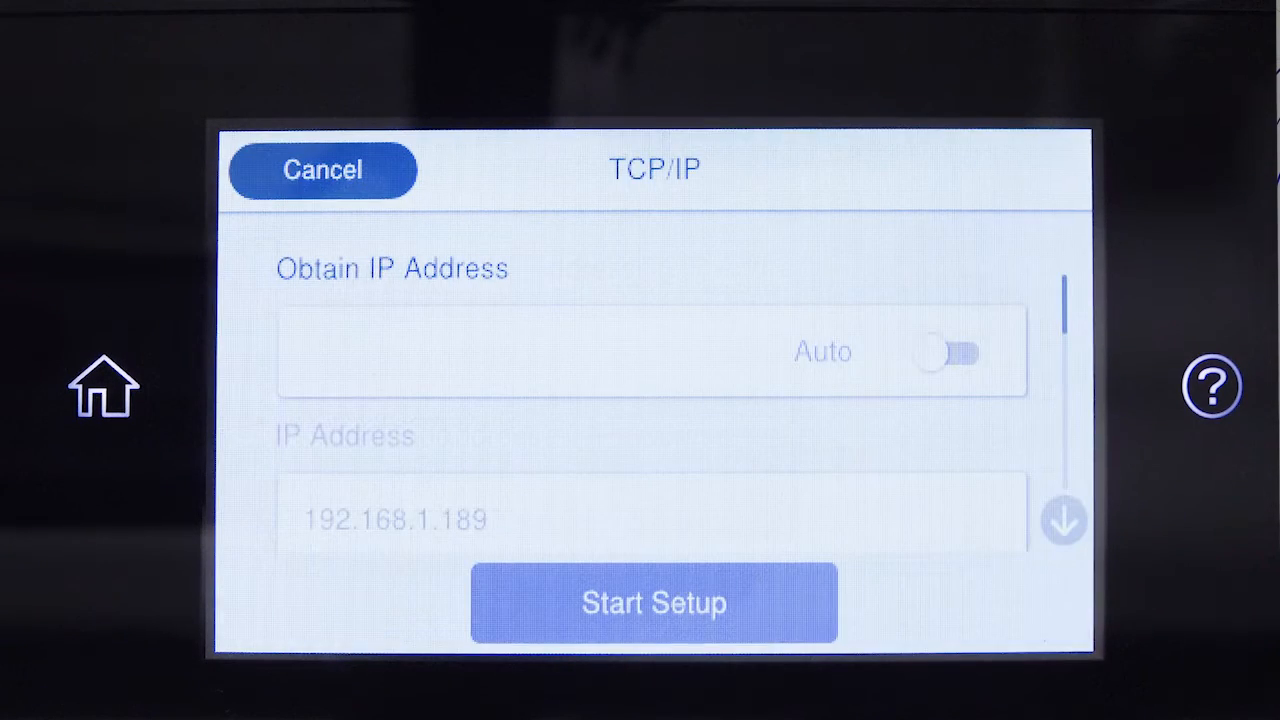
Switch Obtain IP Address to Manual and confirm IP 192.168.1.189.
{"action": "left_click", "coordinate": [948, 352]}
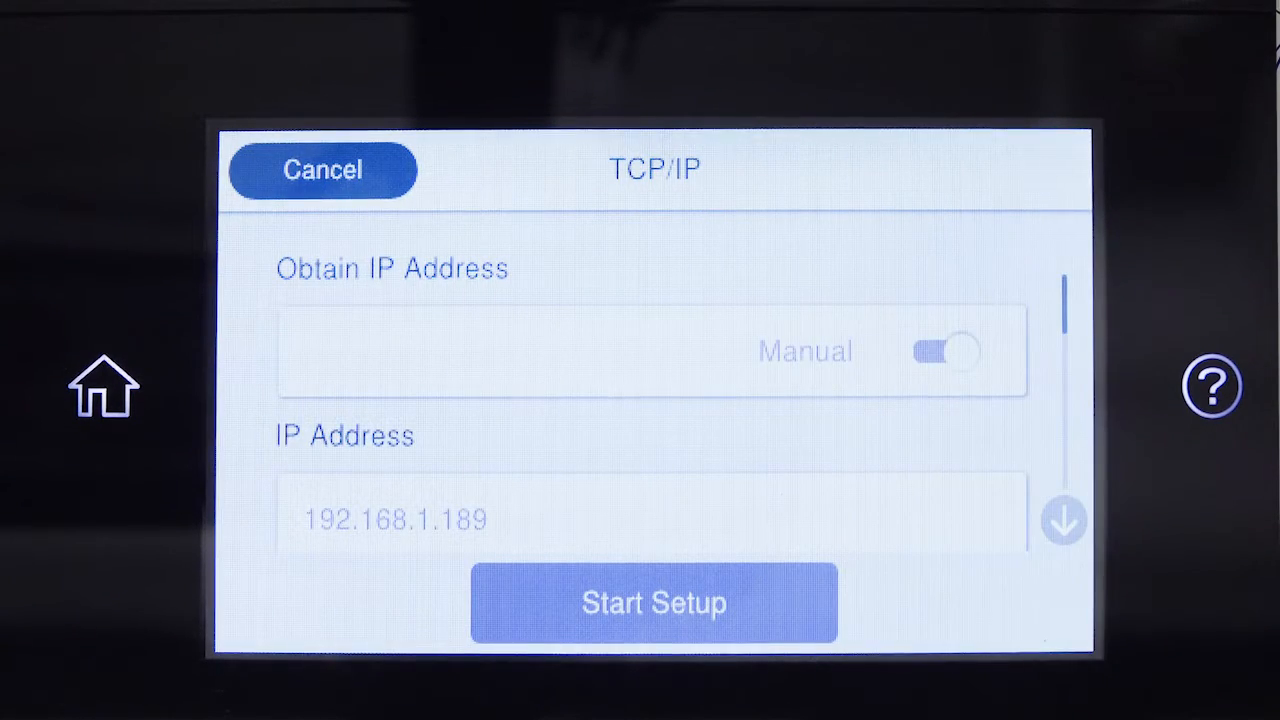
{"action": "scroll", "scroll_direction": "down", "scroll_amount": 3}
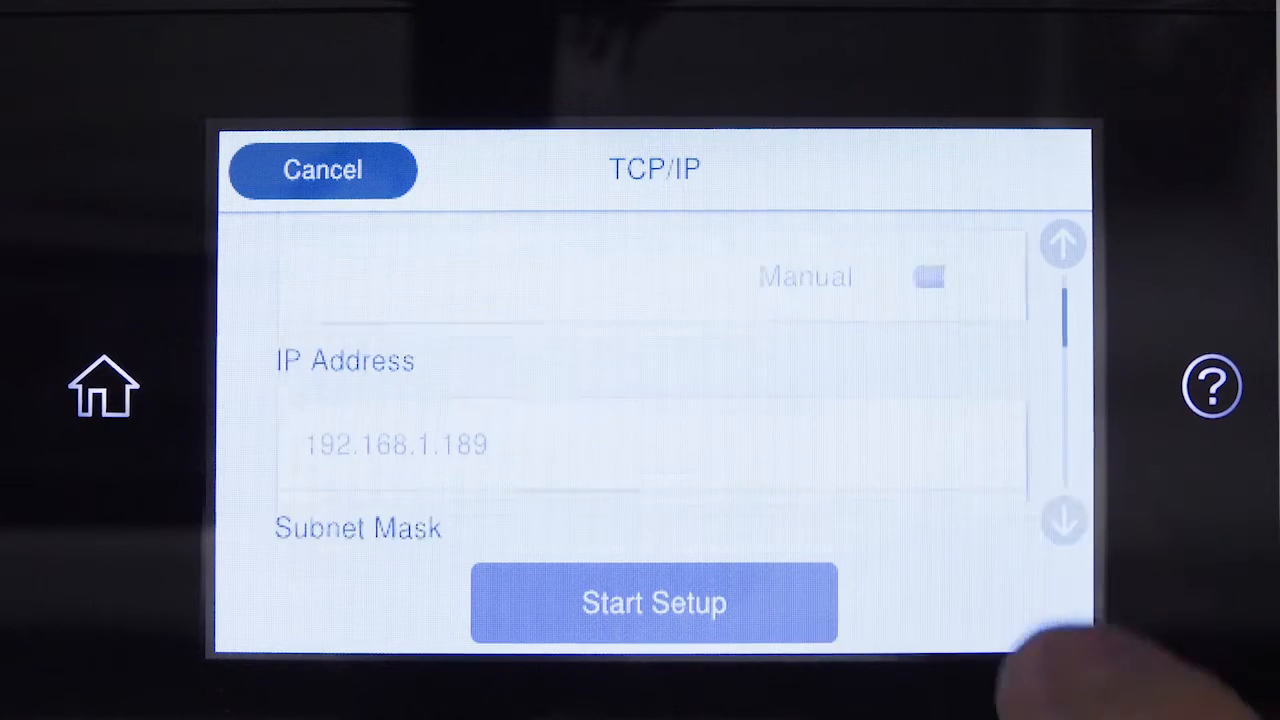
{"action": "left_click", "coordinate": [396, 444]}
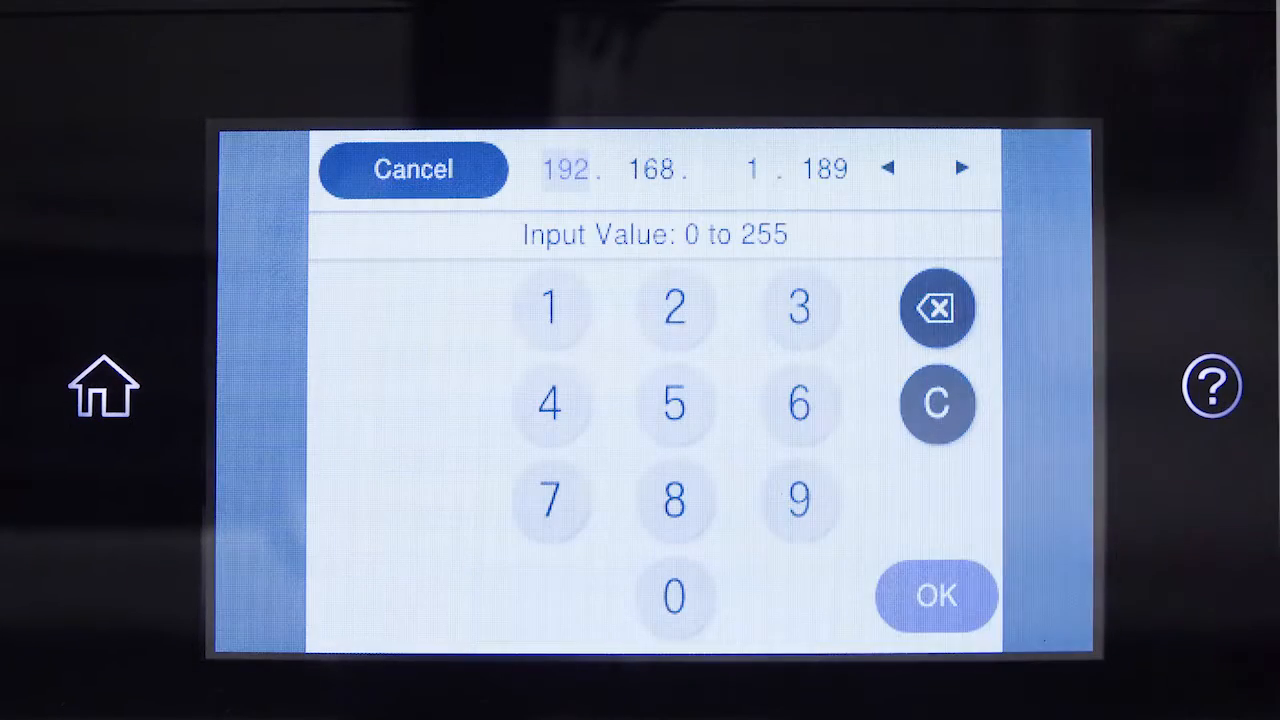
{"action": "left_click", "coordinate": [936, 596]}
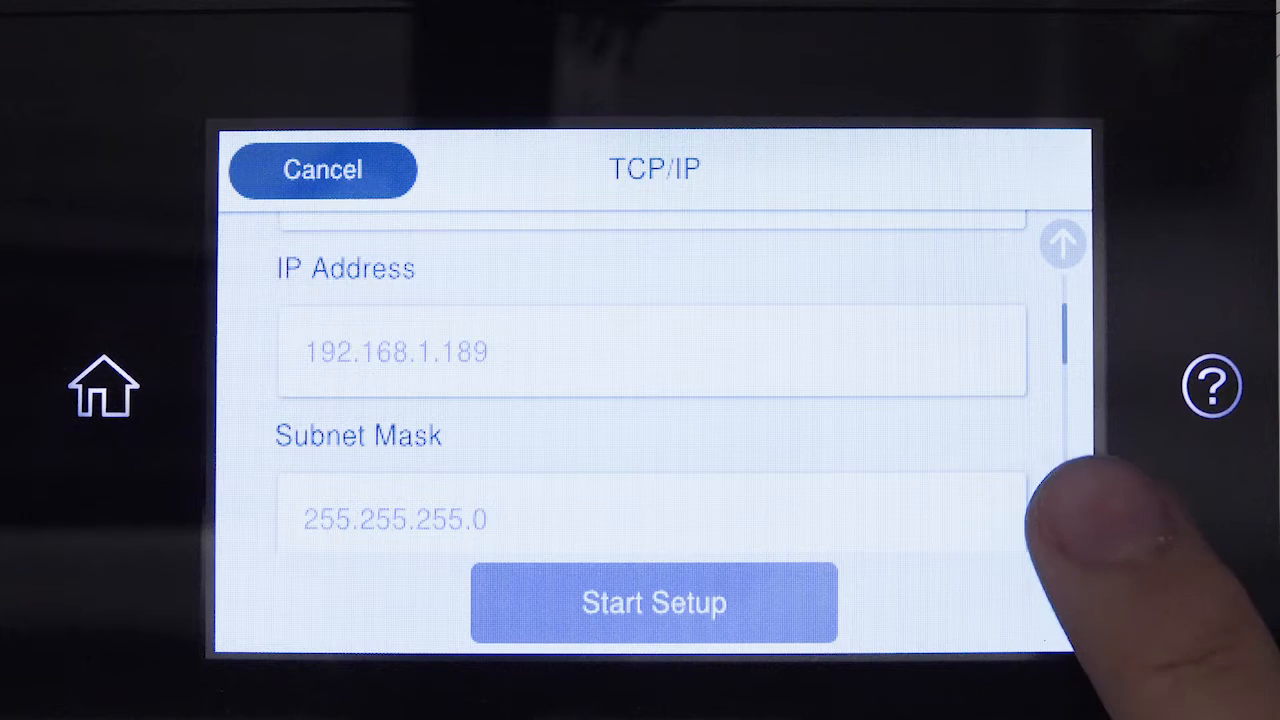
Verify subnet 255.255.255.0, gateway and DNS 192.168.1.1 further down the TCP/IP screen.
{"action": "scroll", "scroll_direction": "down", "scroll_amount": 3}
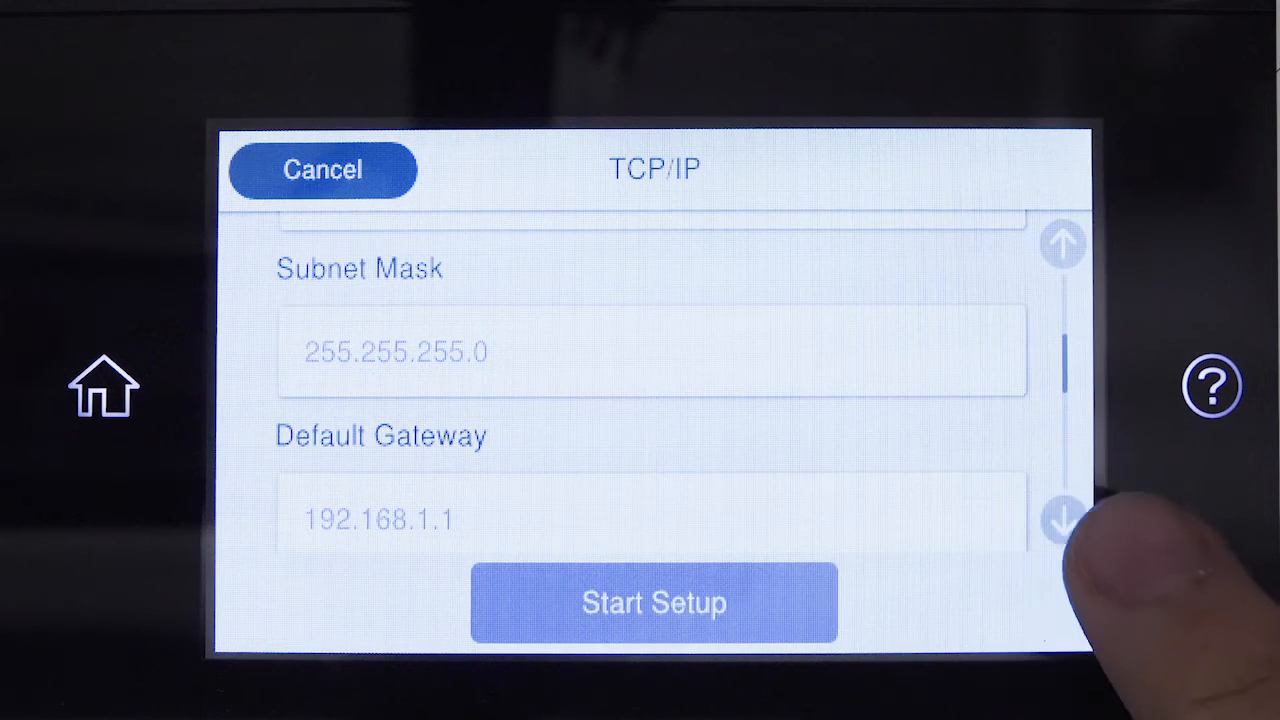
{"action": "left_click", "coordinate": [1062, 518]}
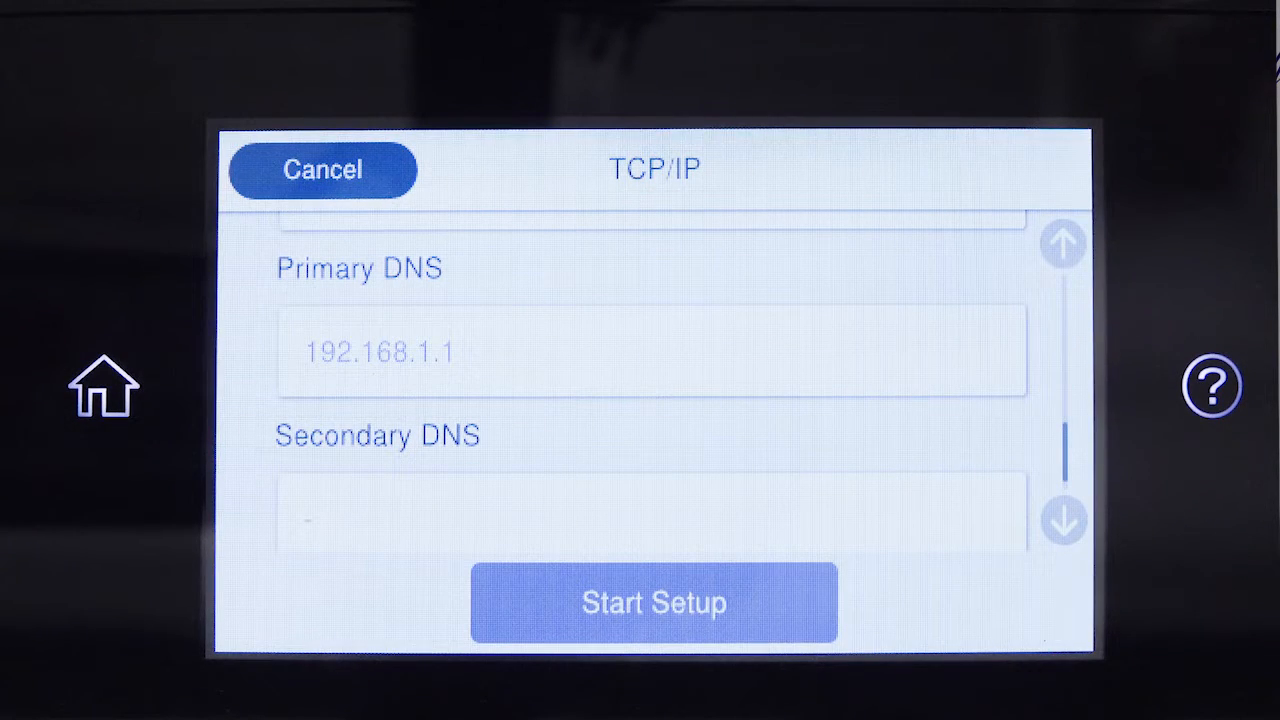
{"action": "left_click", "coordinate": [652, 602]}
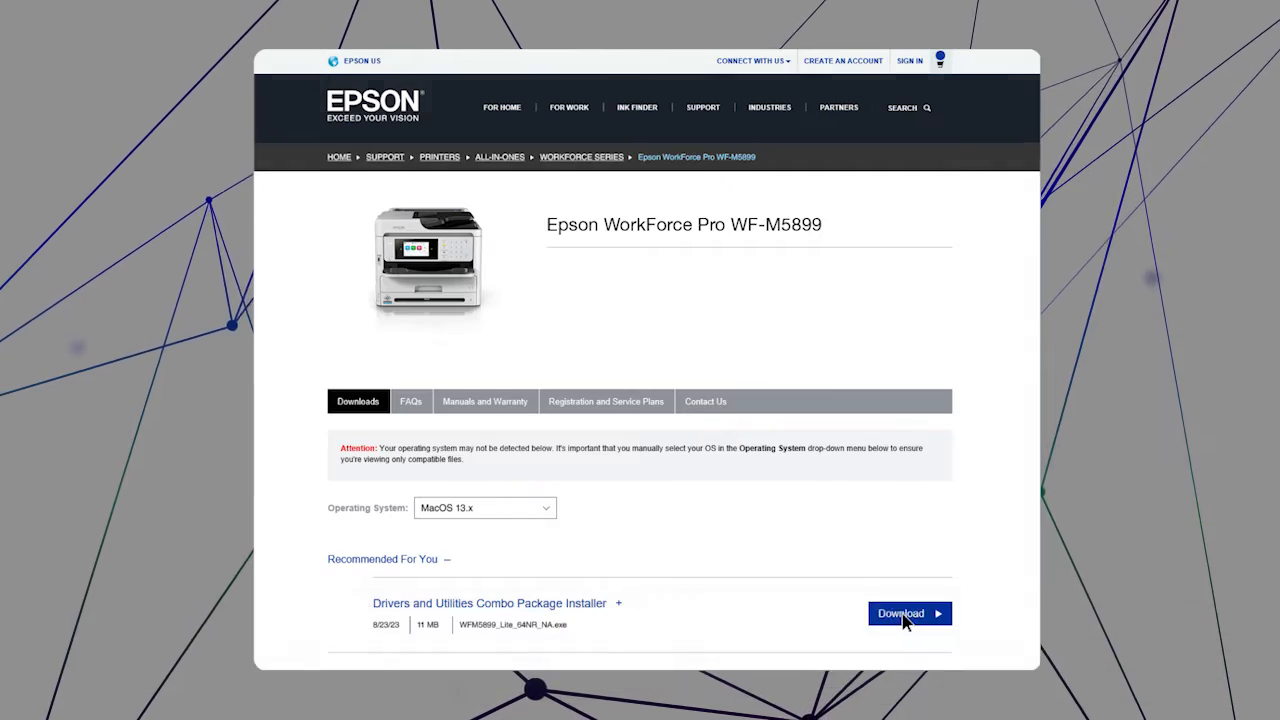
Accept the license and install the default Epson software up to the Turn on Your Printer page.
{"action": "left_click", "coordinate": [900, 612]}
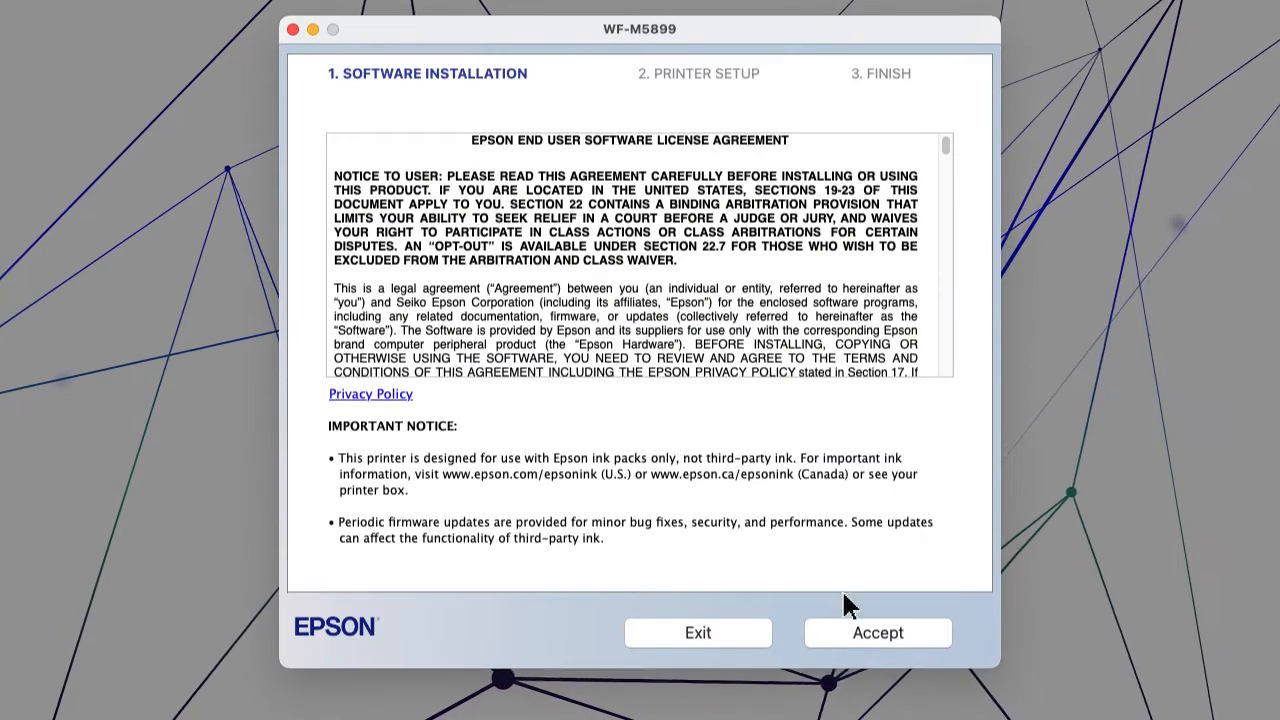
{"action": "left_click", "coordinate": [876, 632]}
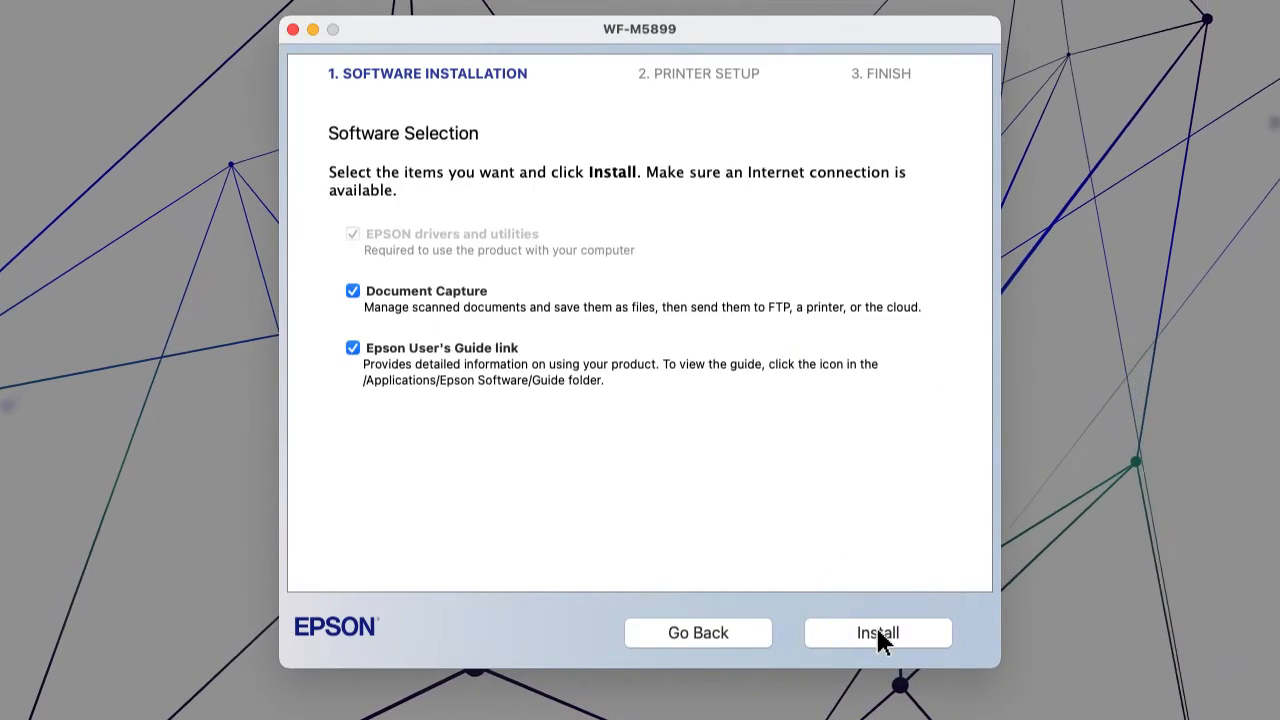
{"action": "left_click", "coordinate": [876, 632]}
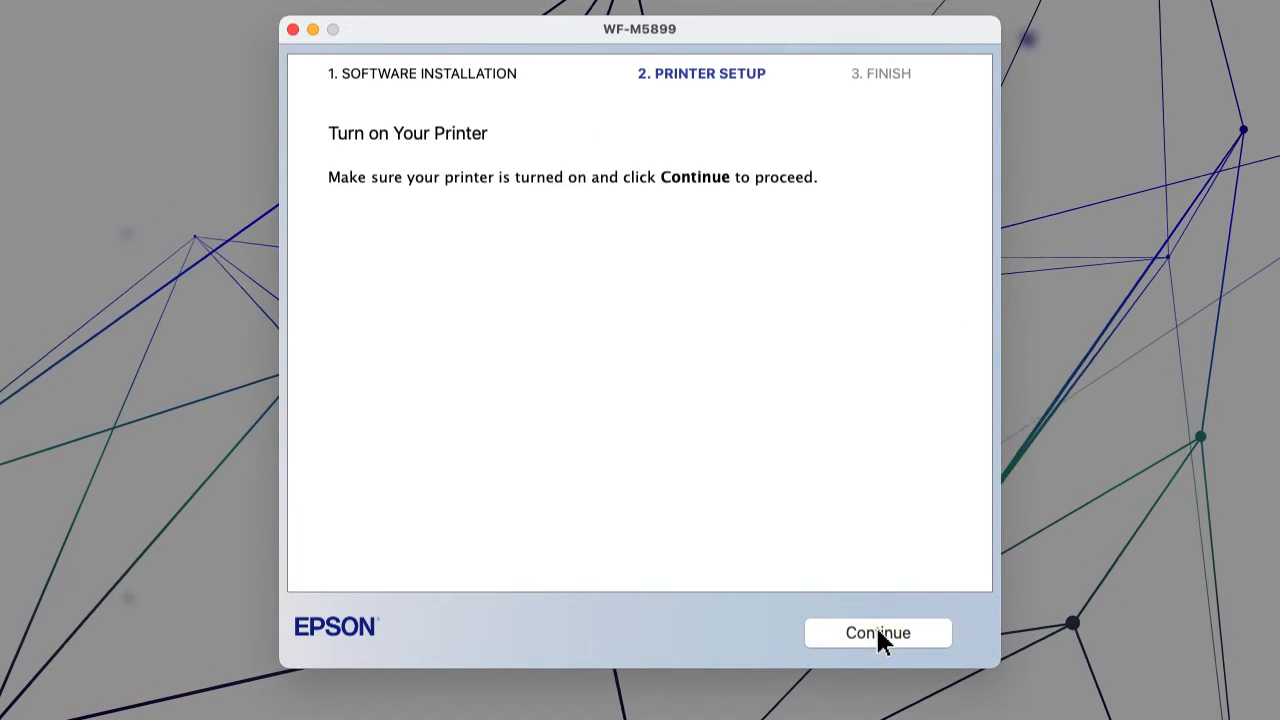
Cancel printer setup at the connection step and close the Setup Incomplete installer.
{"action": "left_click", "coordinate": [876, 632]}
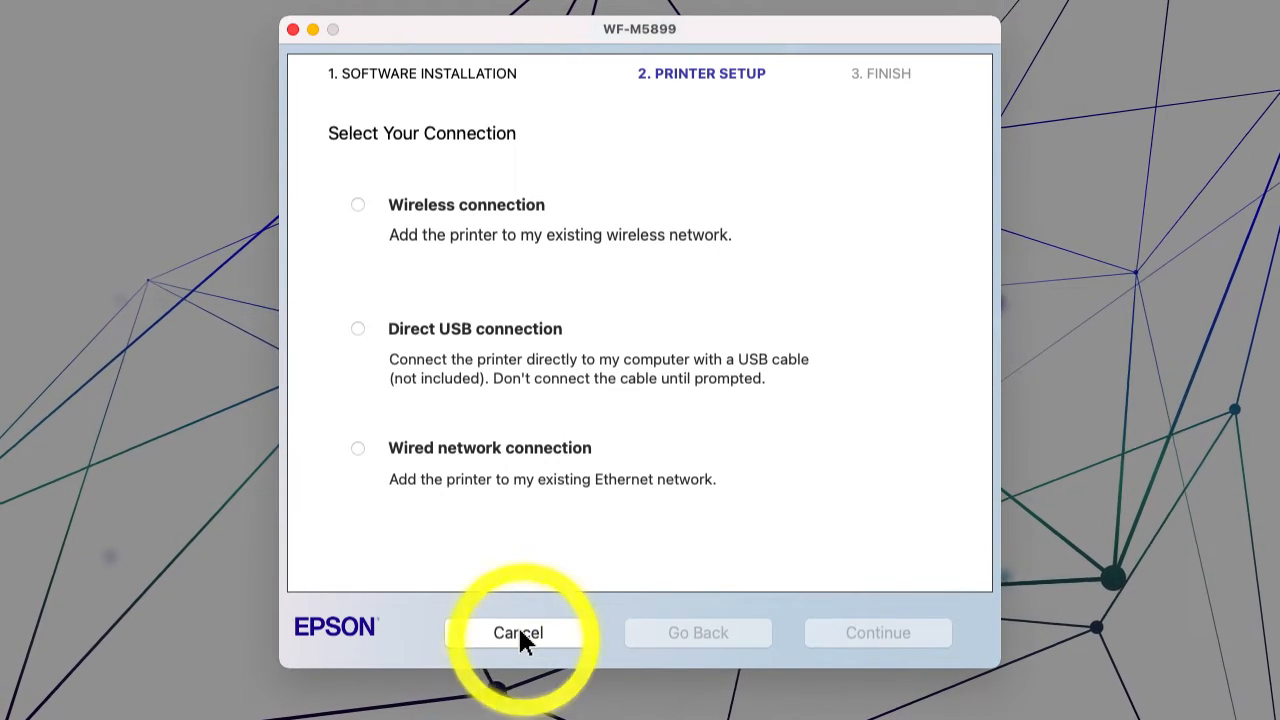
{"action": "left_click", "coordinate": [518, 632]}
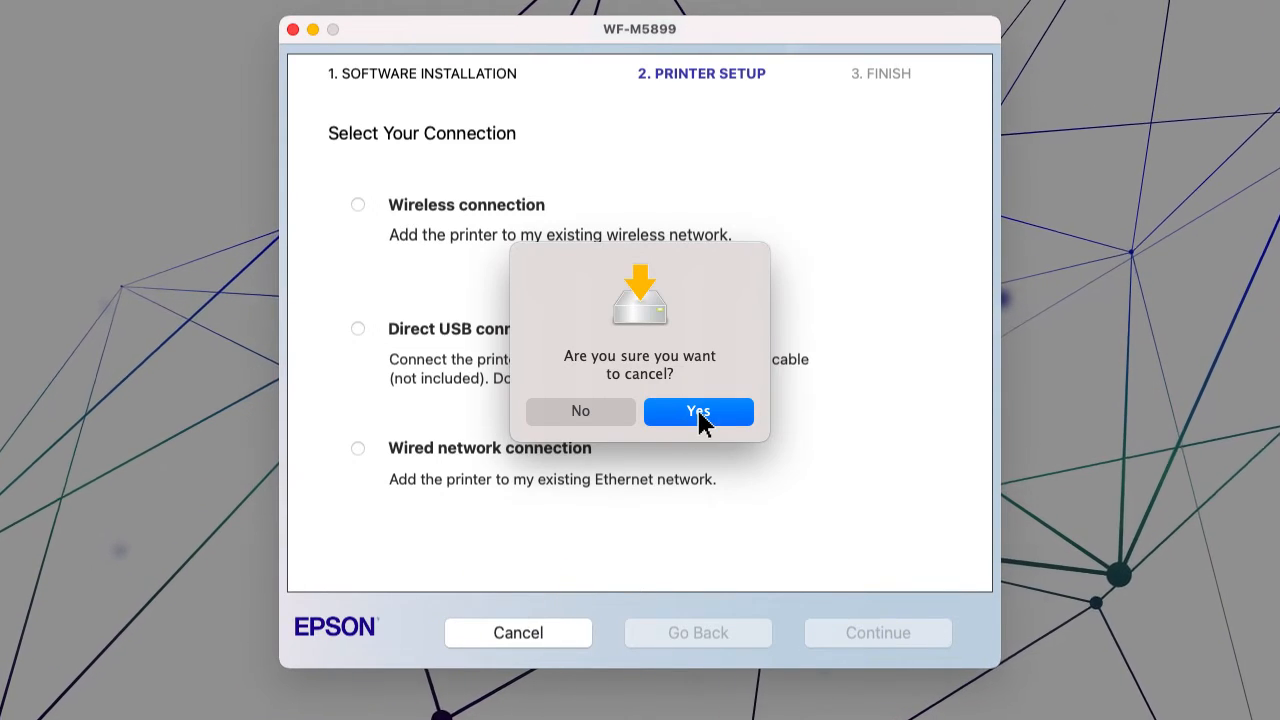
{"action": "left_click", "coordinate": [698, 412]}
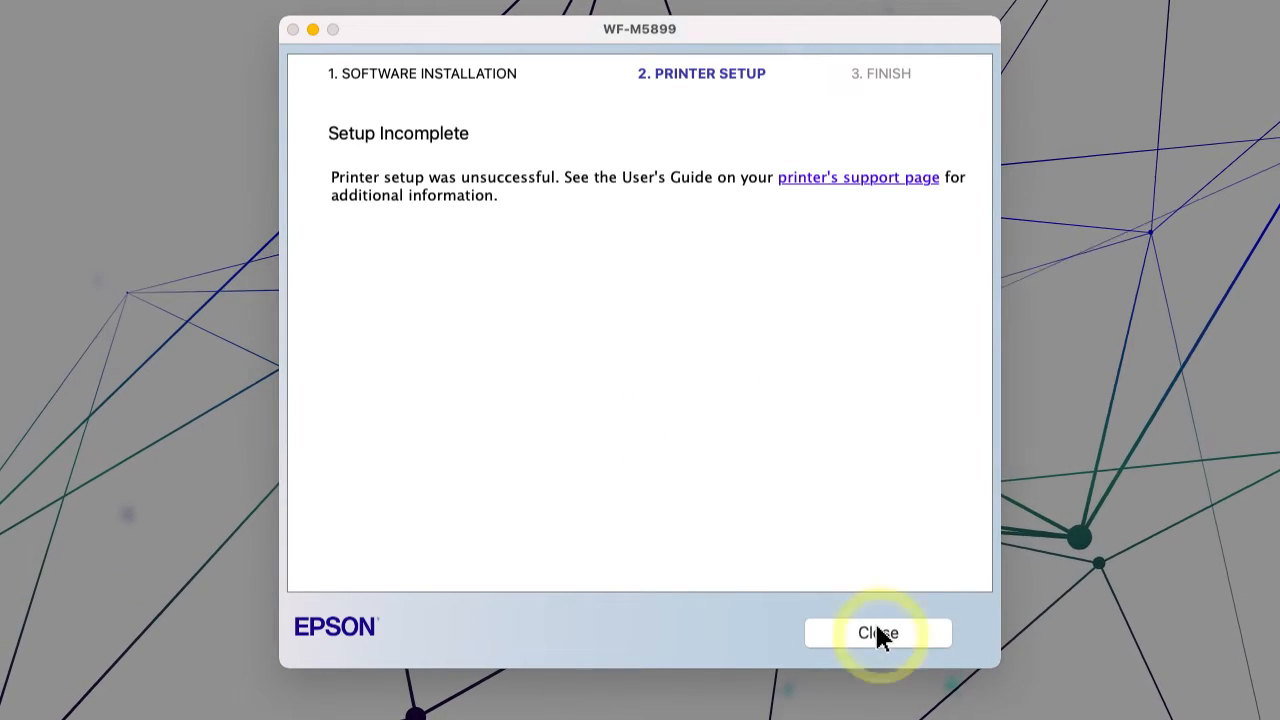
{"action": "left_click", "coordinate": [876, 632]}
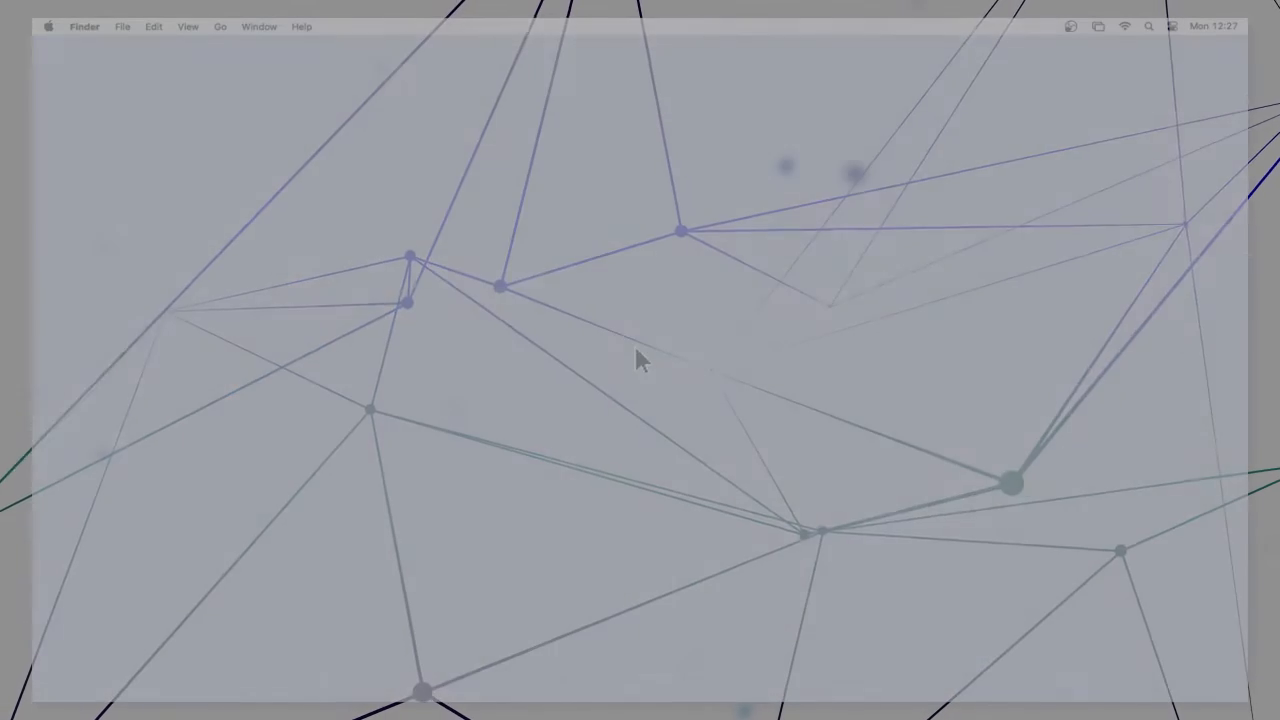
Reach Printers & Scanners in System Preferences and start adding a new printer.
{"action": "left_click", "coordinate": [48, 26]}
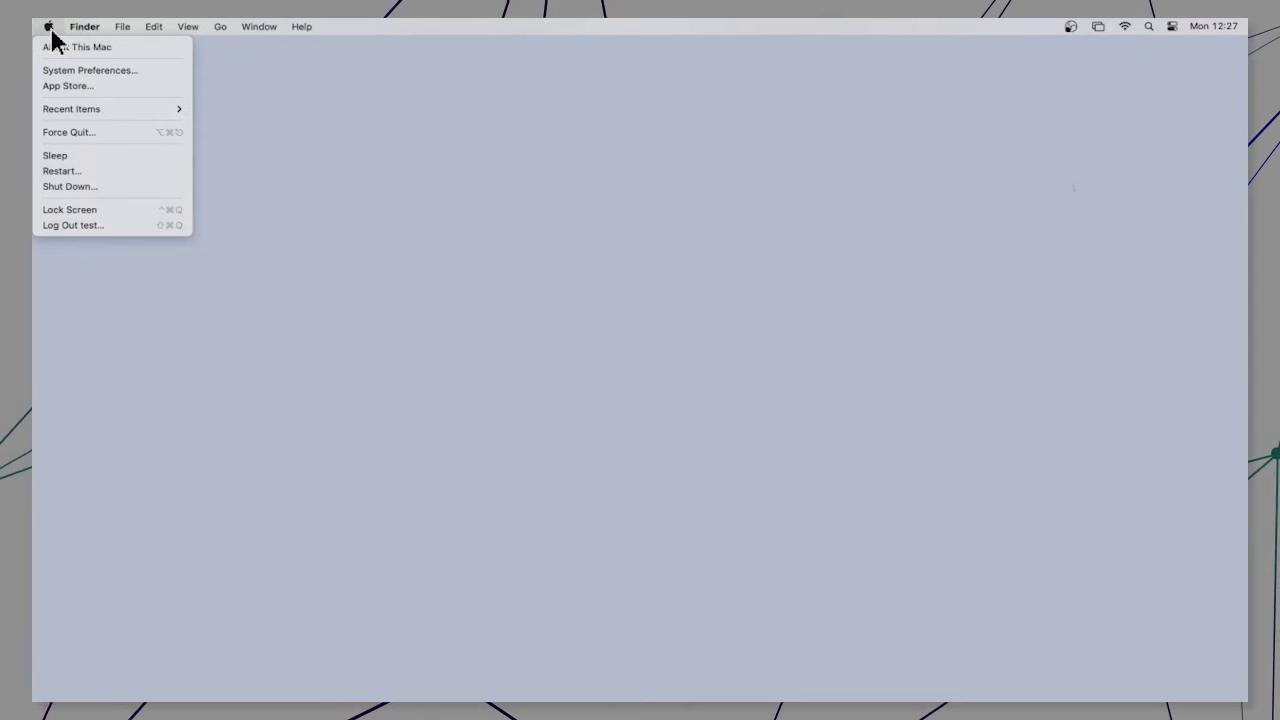
{"action": "mouse_move", "coordinate": [90, 70]}
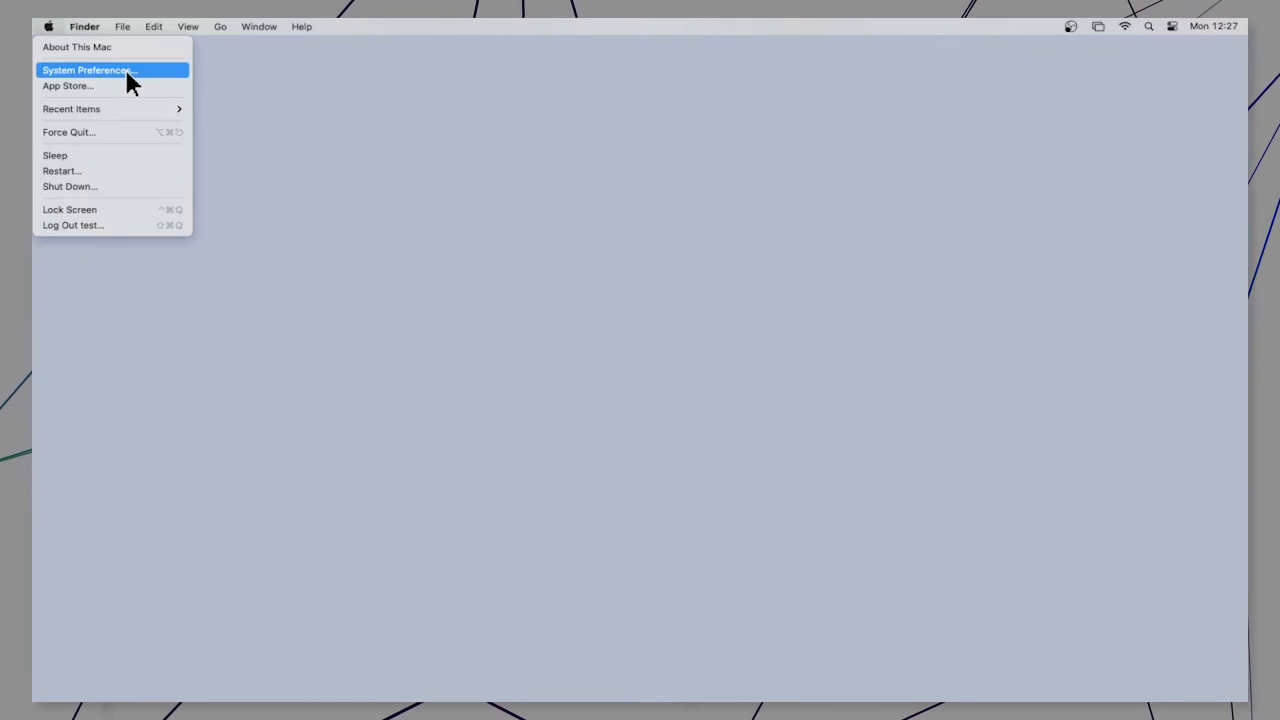
{"action": "left_click", "coordinate": [88, 70]}
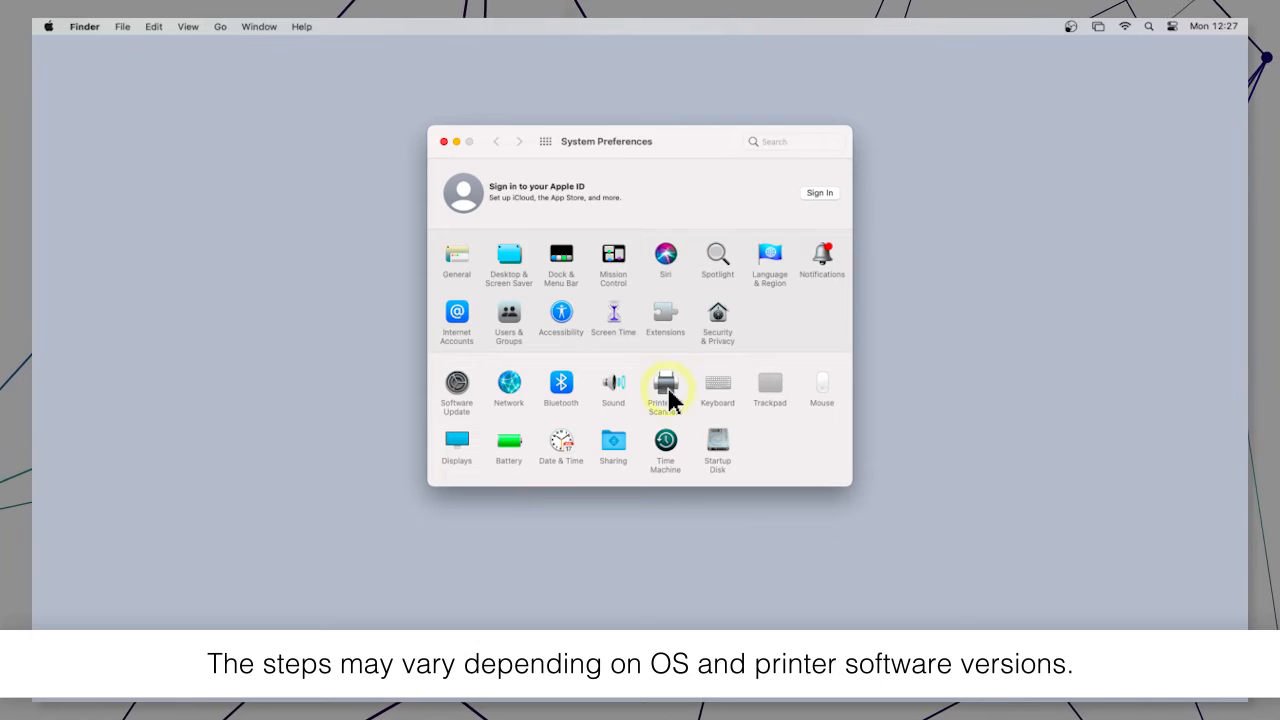
{"action": "left_click", "coordinate": [664, 388]}
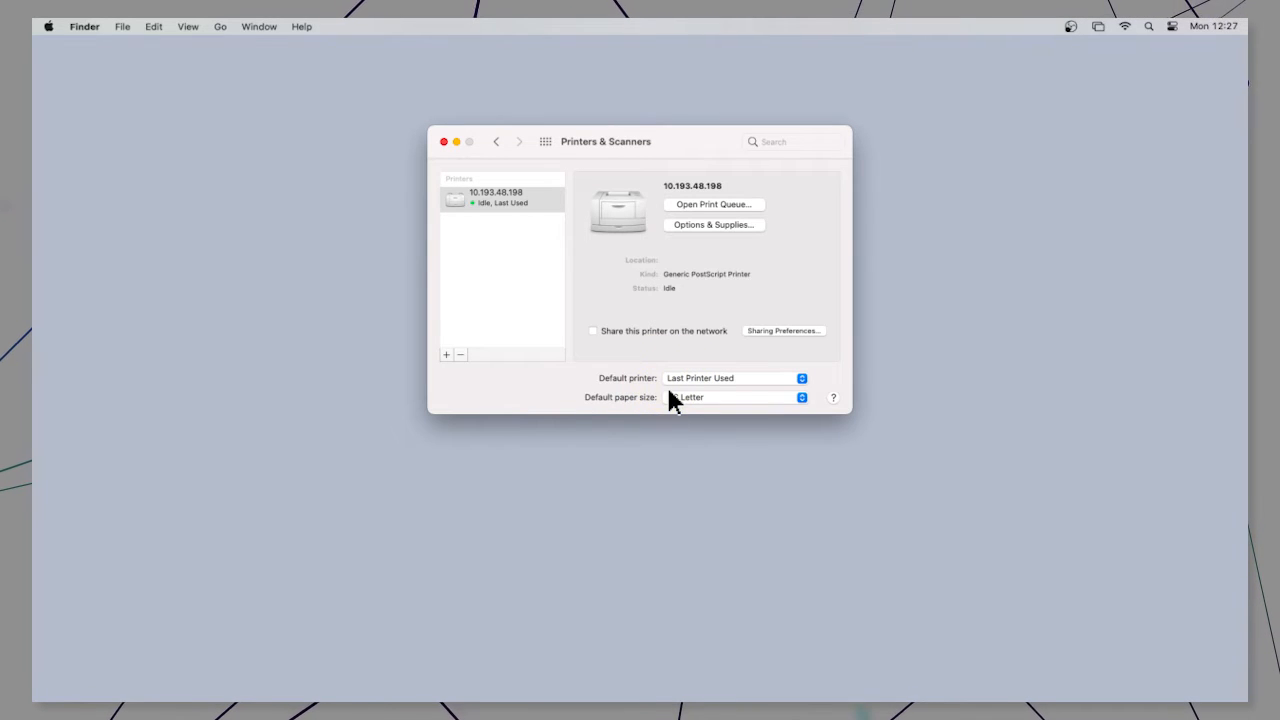
{"action": "left_click", "coordinate": [446, 354]}
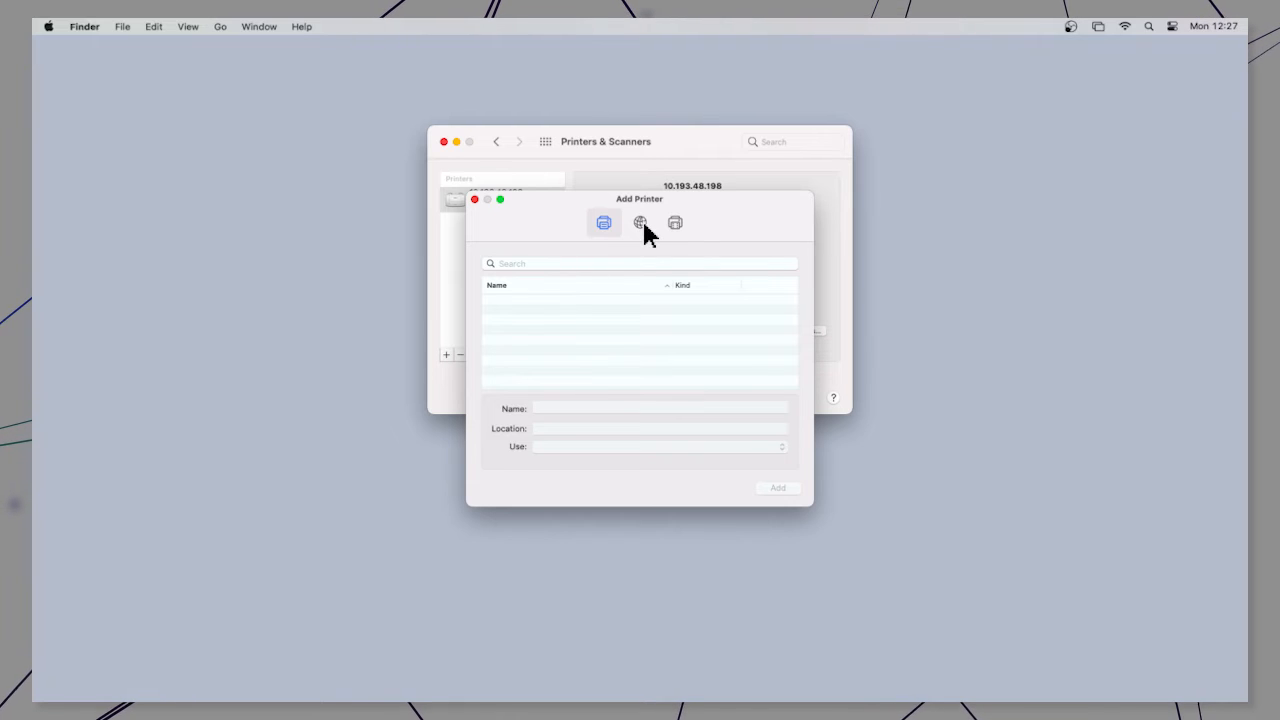
Add an IP printer at 192.168.1.189 using the Line Printer Daemon – LPD protocol.
{"action": "left_click", "coordinate": [640, 222]}
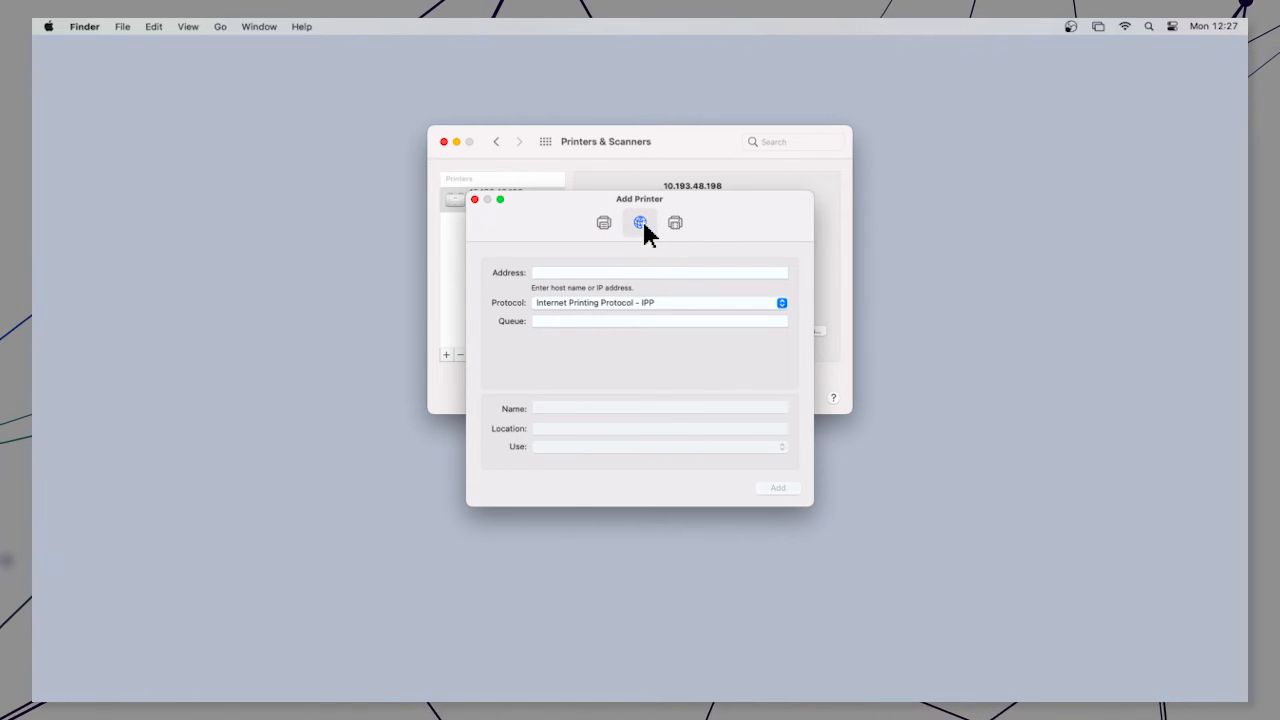
{"action": "type", "text": "192.168.1.189"}
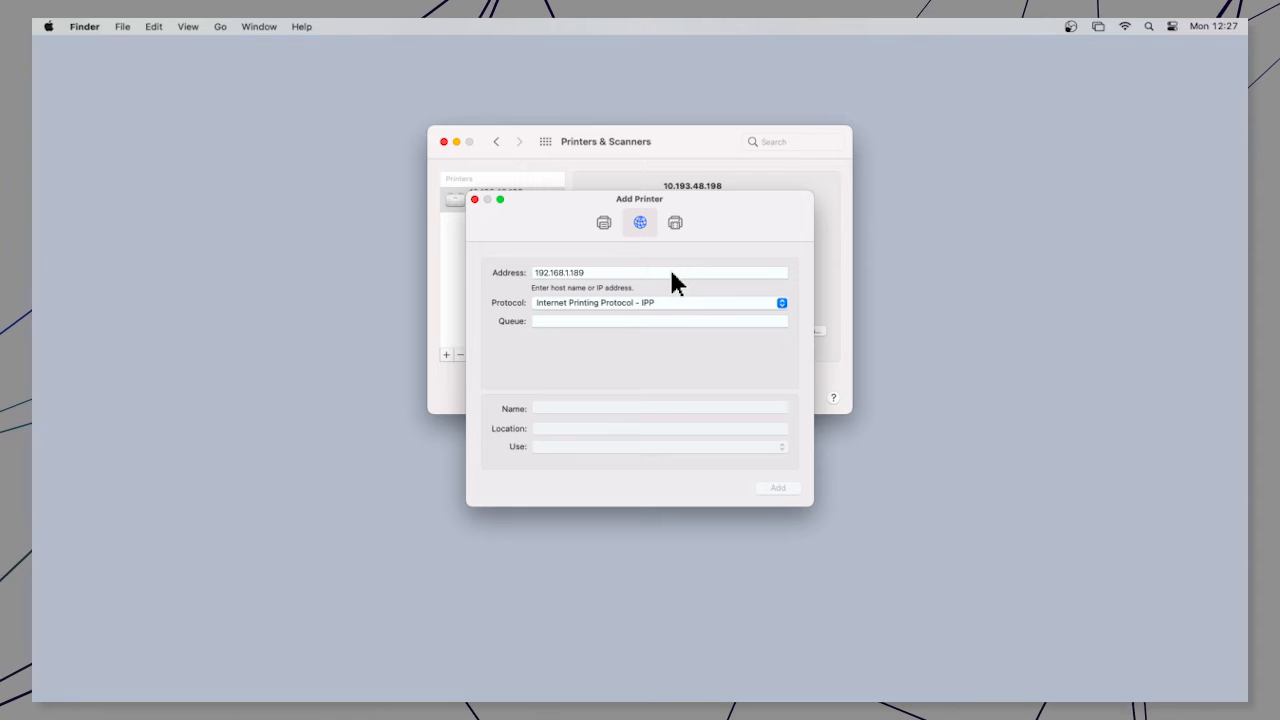
{"action": "mouse_move", "coordinate": [688, 316]}
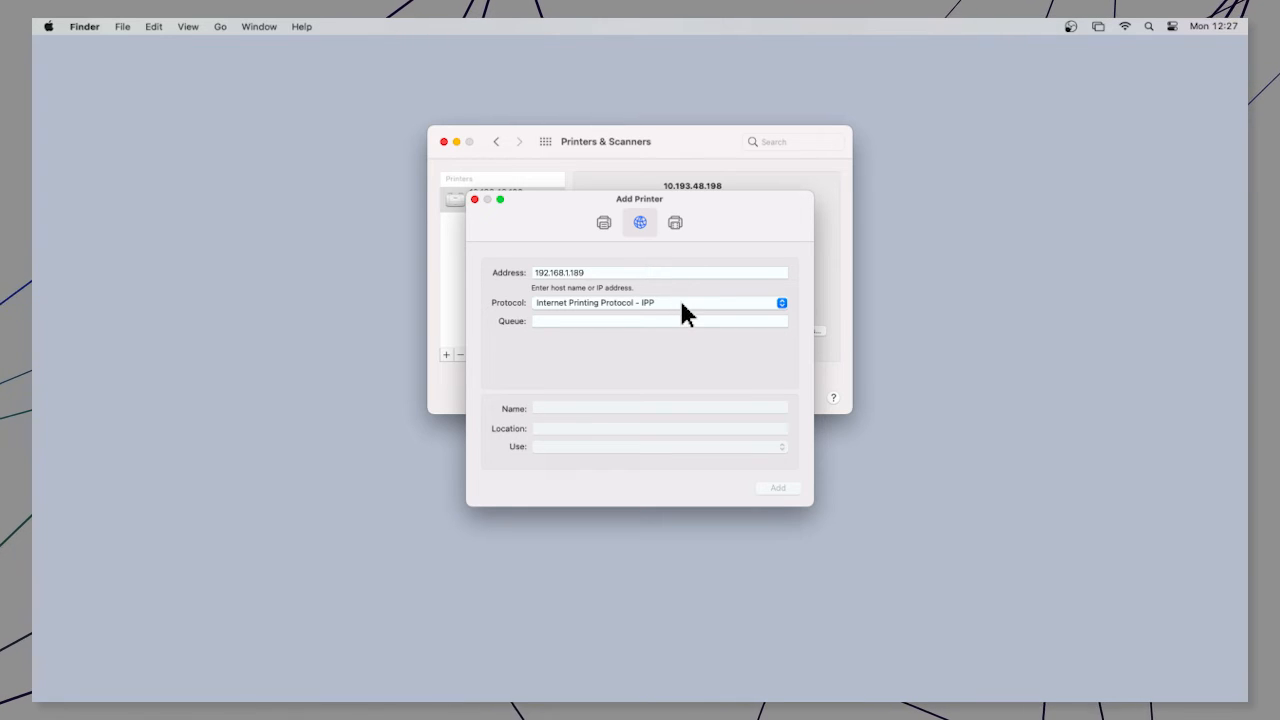
{"action": "left_click", "coordinate": [656, 302]}
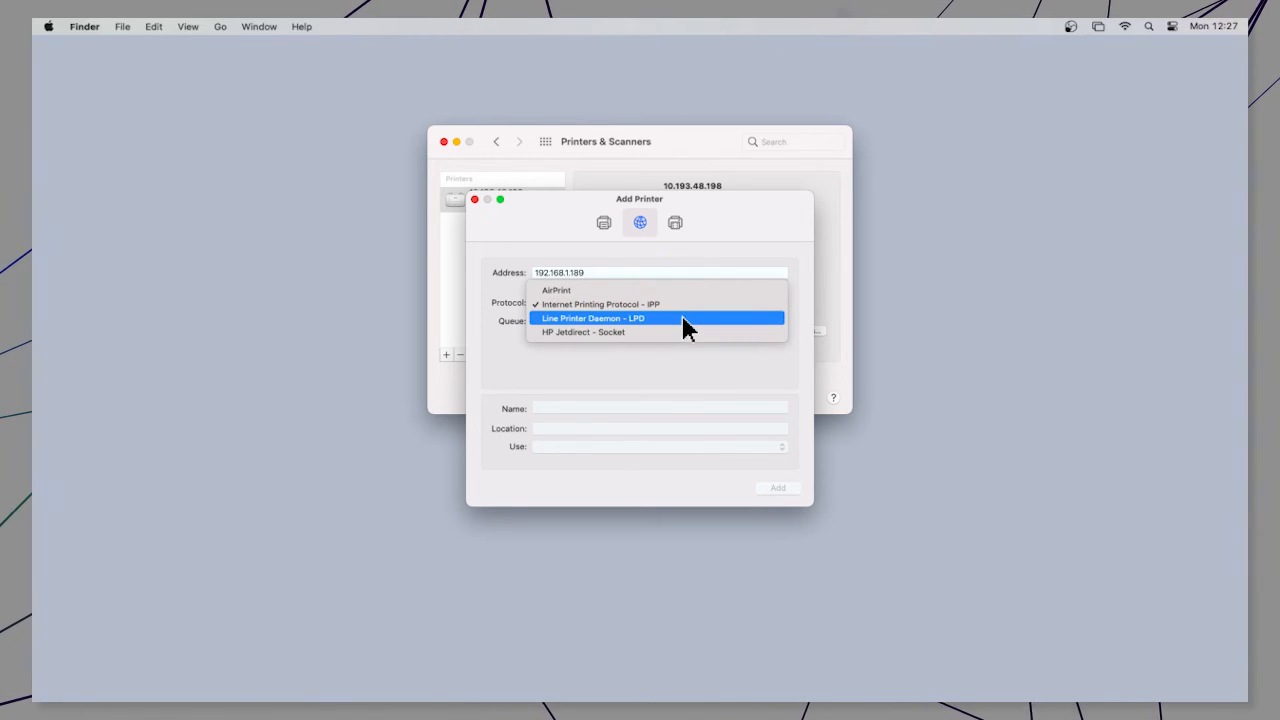
{"action": "left_click", "coordinate": [592, 318]}
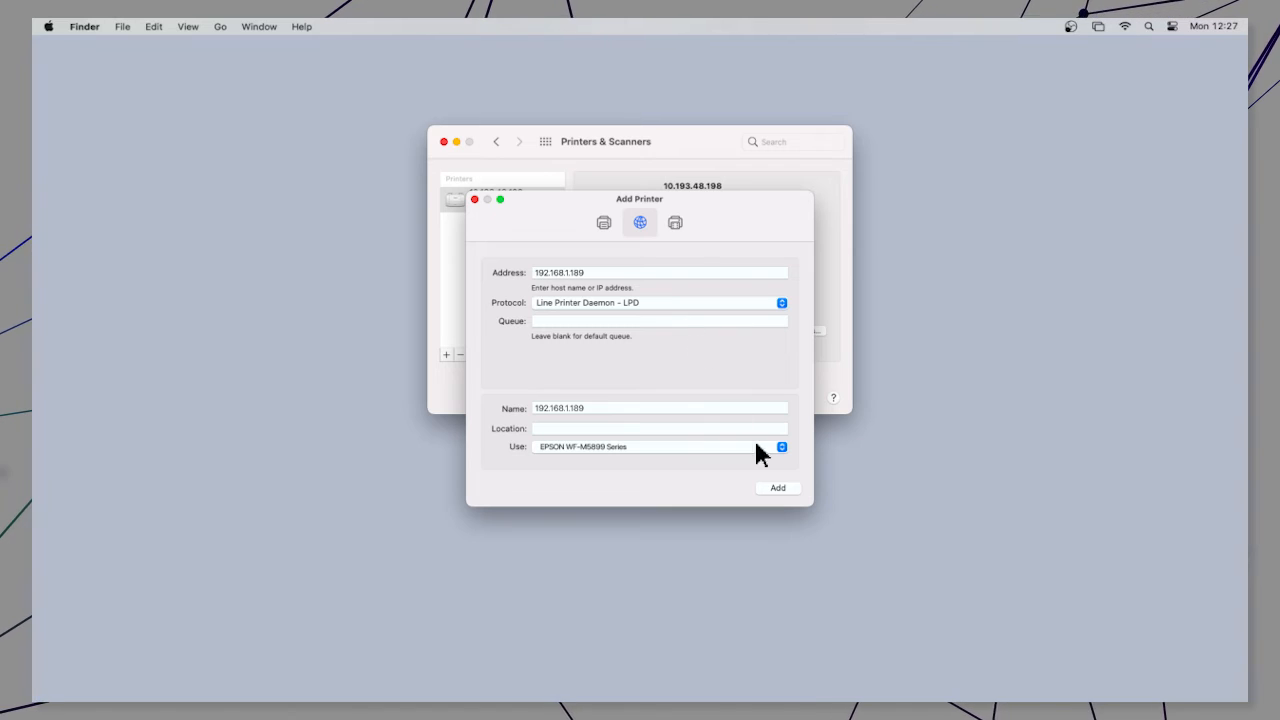
{"action": "left_click", "coordinate": [778, 488]}
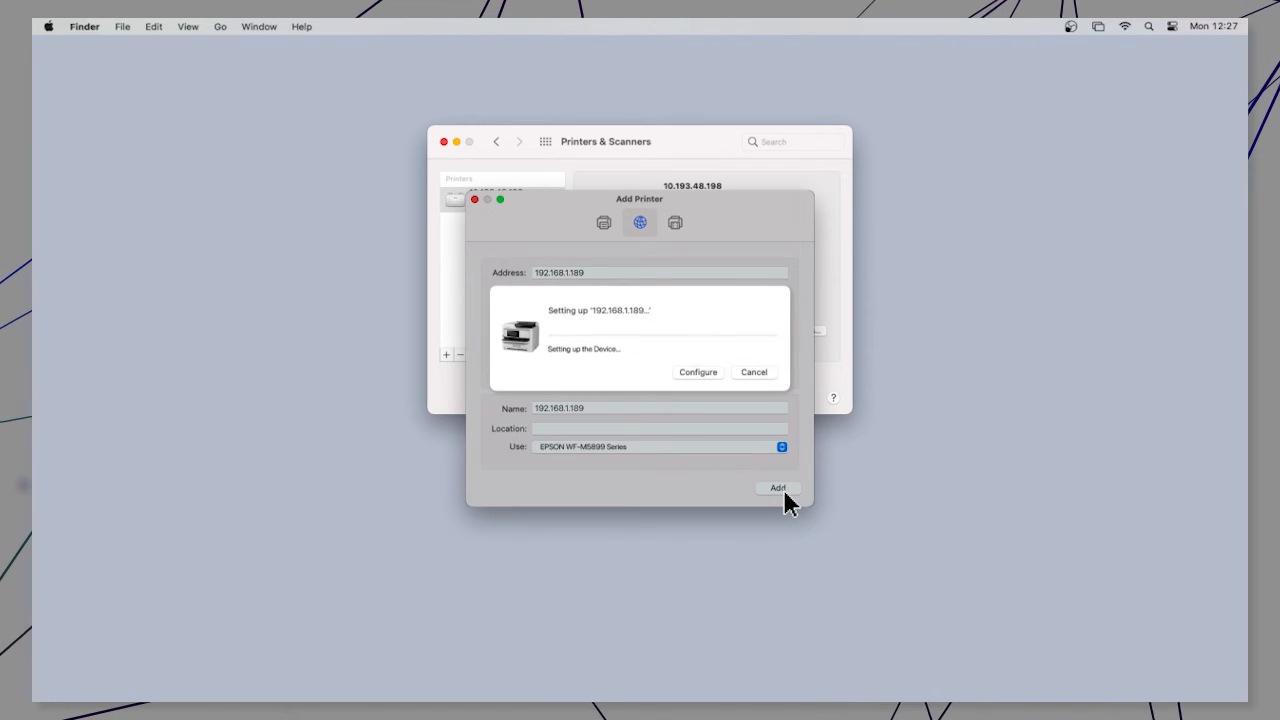